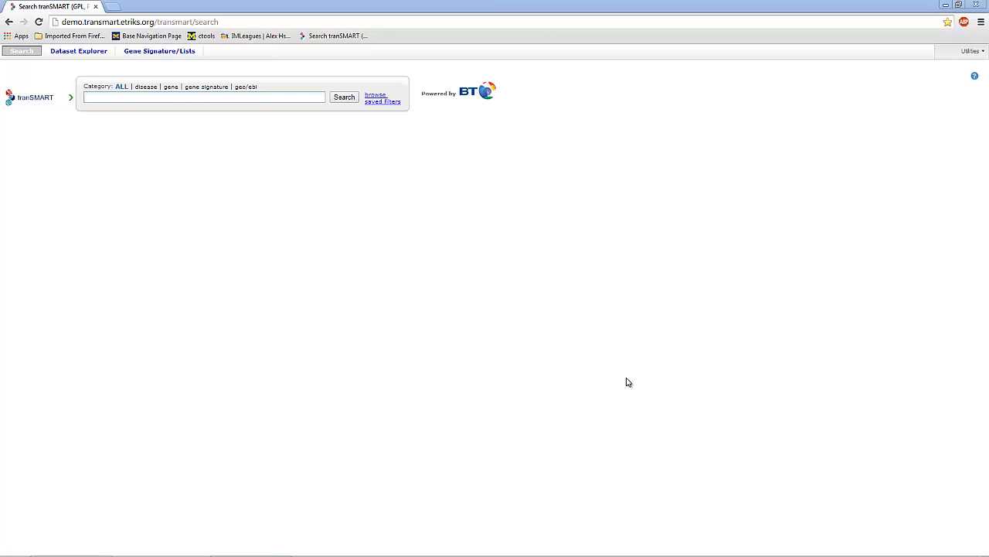
pyautogui.moveTo(109, 85)
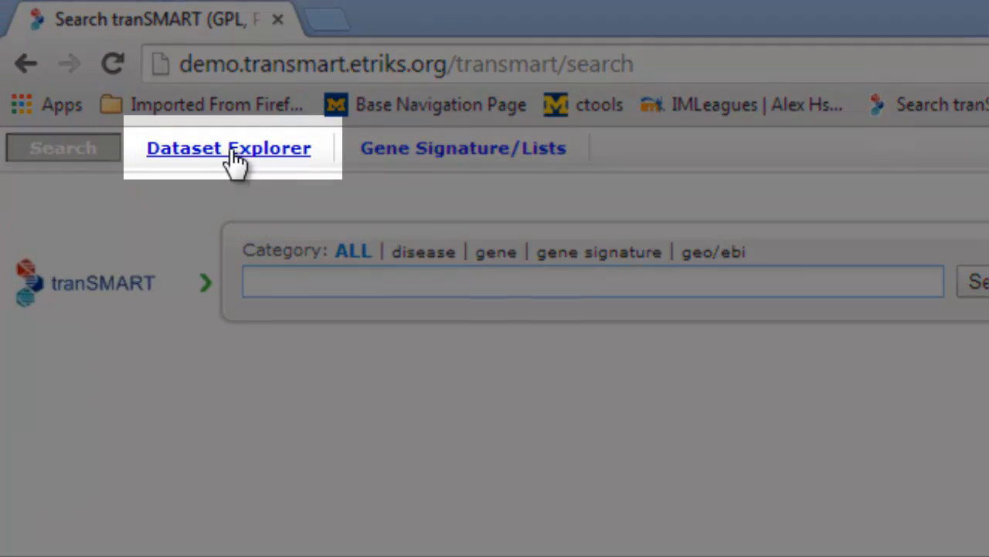
# Open the Dataset Explorer and expand Public Studies to list its datasets
pyautogui.click(228, 148)
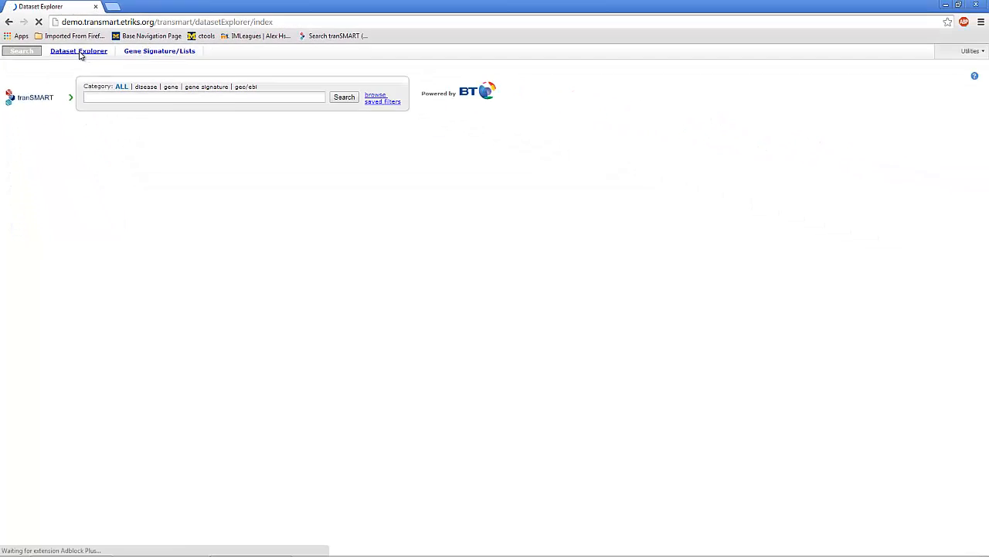
pyautogui.click(78, 51)
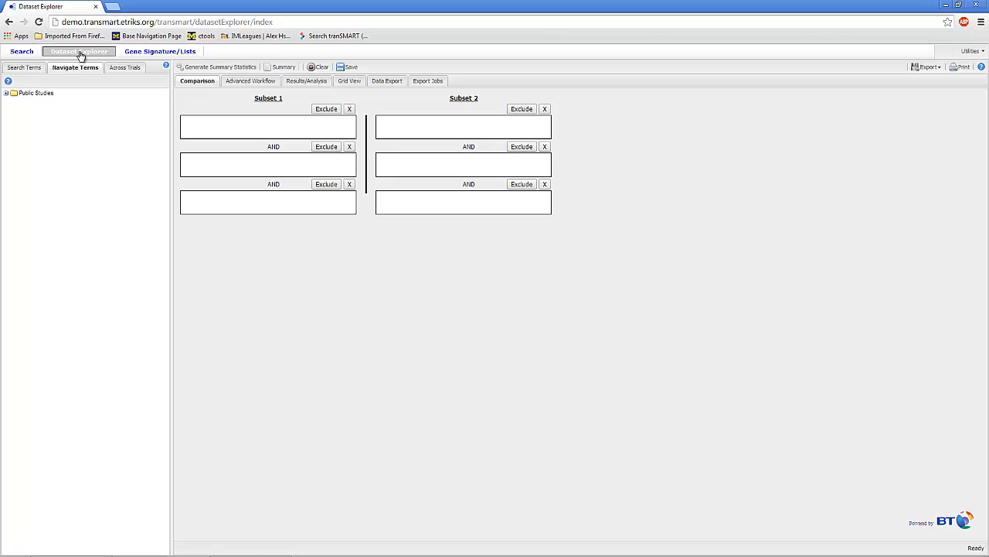
pyautogui.moveTo(88, 82)
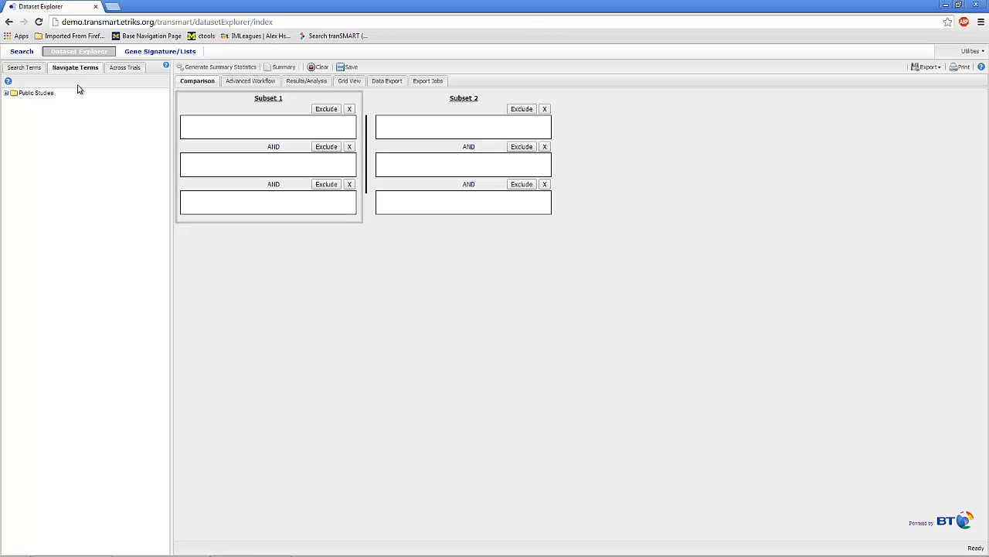
pyautogui.click(6, 93)
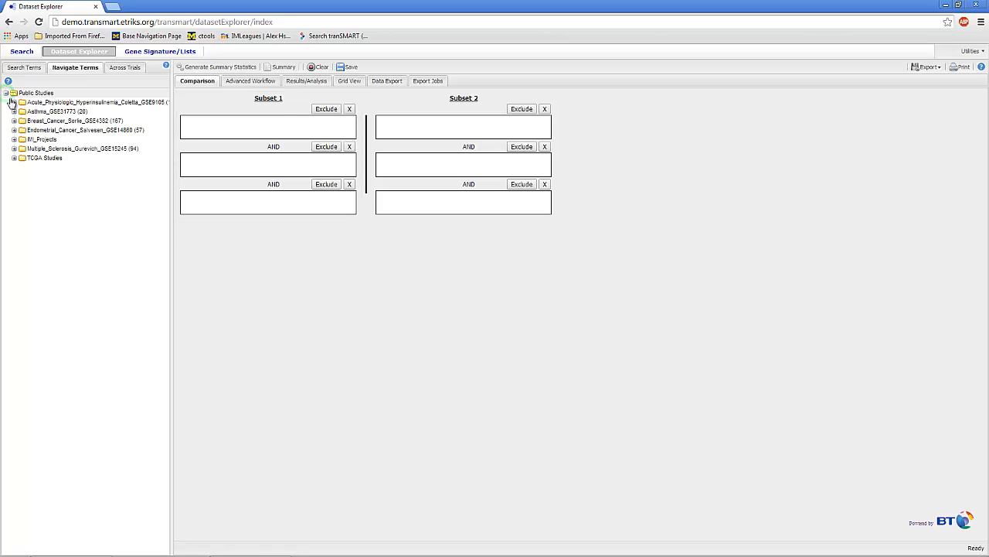
# Expand IMI_Projects and put Hatzis(2011)_GSE25066 into Subset 1
pyautogui.click(14, 139)
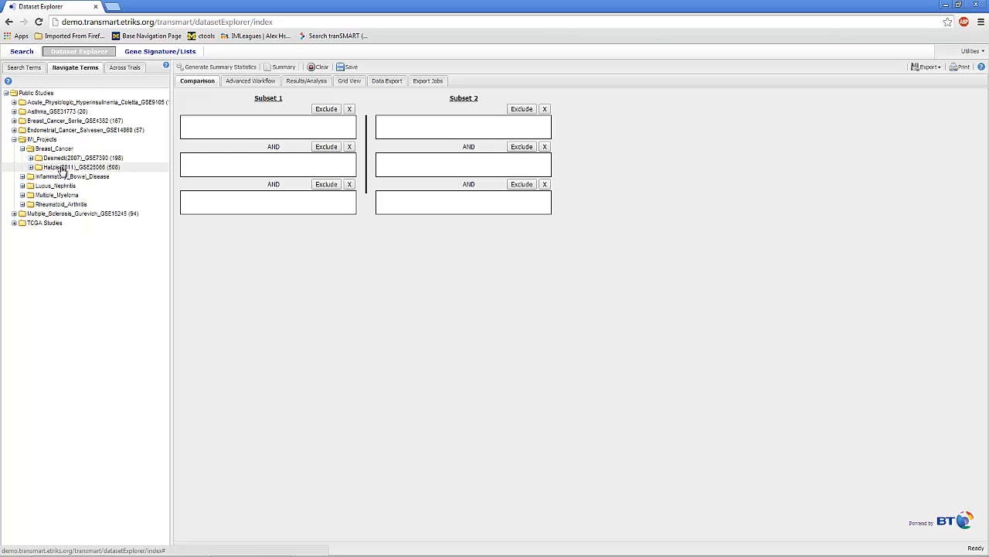
pyautogui.moveTo(70, 166); pyautogui.dragTo(267, 123)
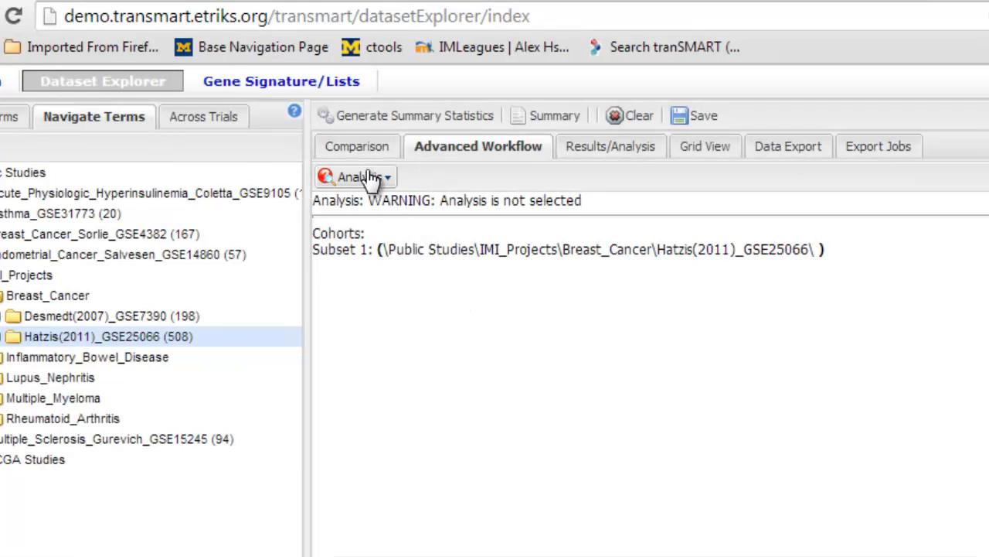
# Choose Box Plot with ANOVA from the Analysis dropdown
pyautogui.click(356, 177)
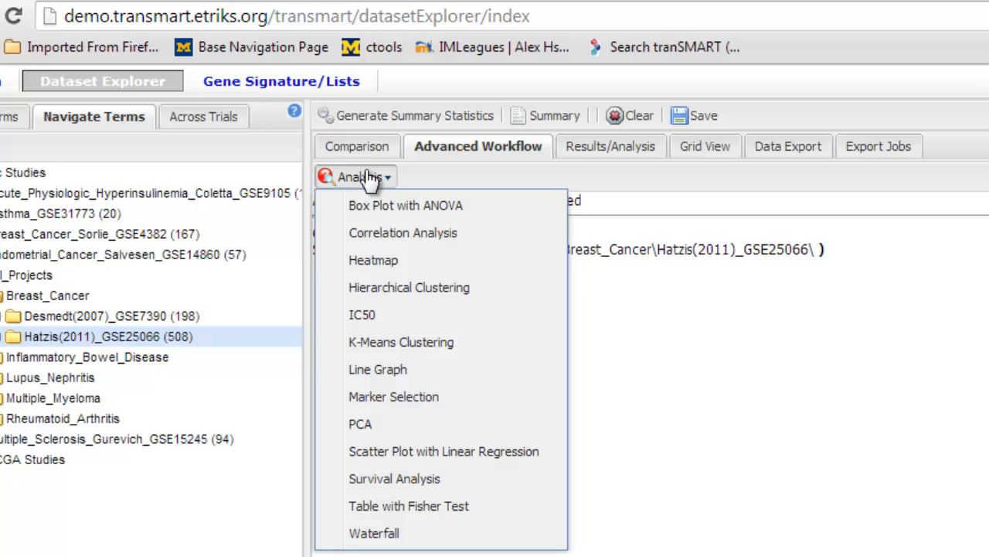
pyautogui.moveTo(405, 206)
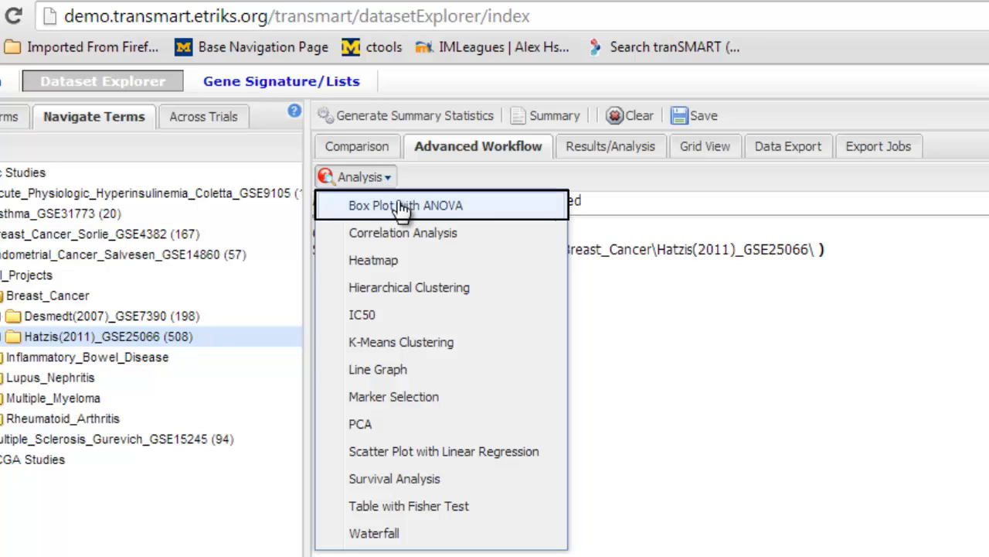
pyautogui.click(405, 205)
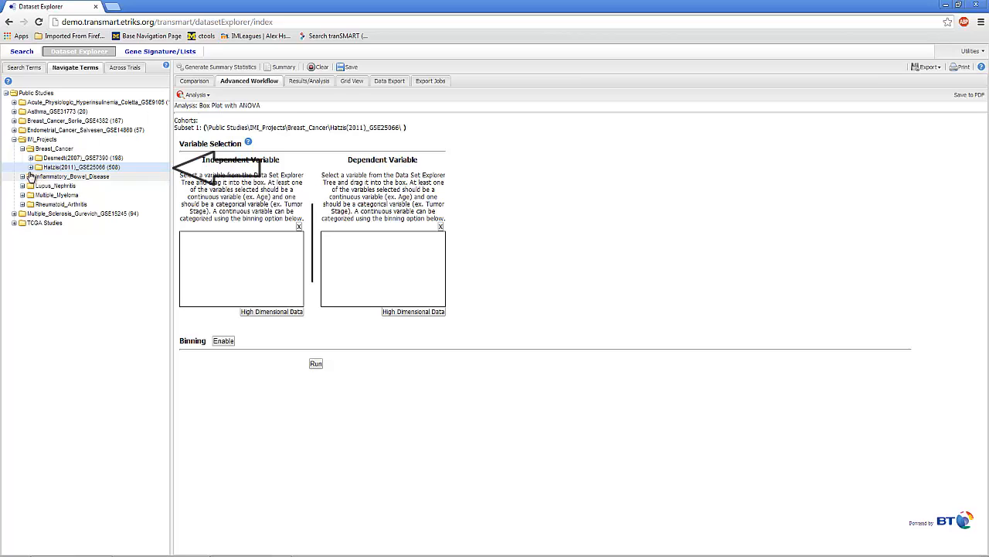
# Expand the Hatzis tree through Tumor Characteristics to Tumor Grade, showing Grades 1–3
pyautogui.click(36, 167)
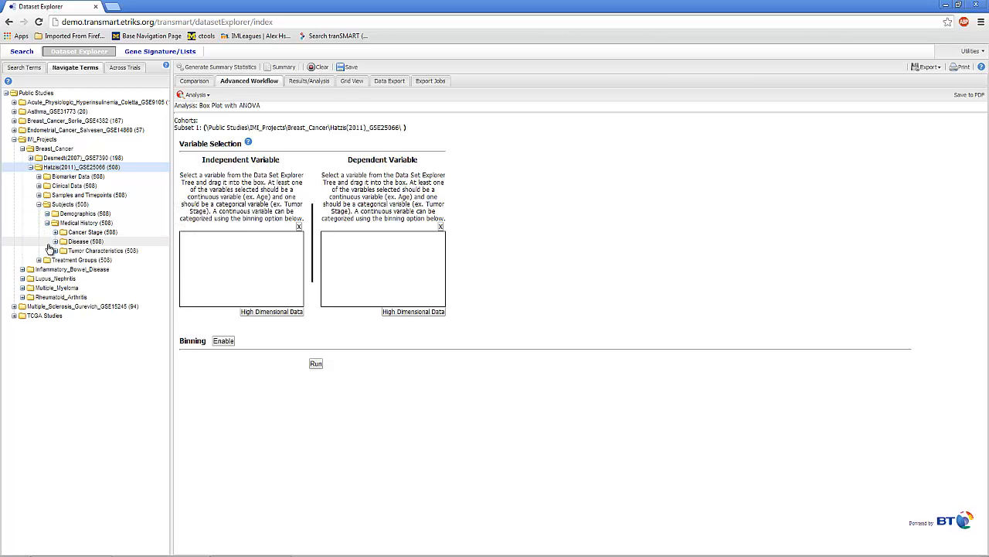
pyautogui.click(47, 250)
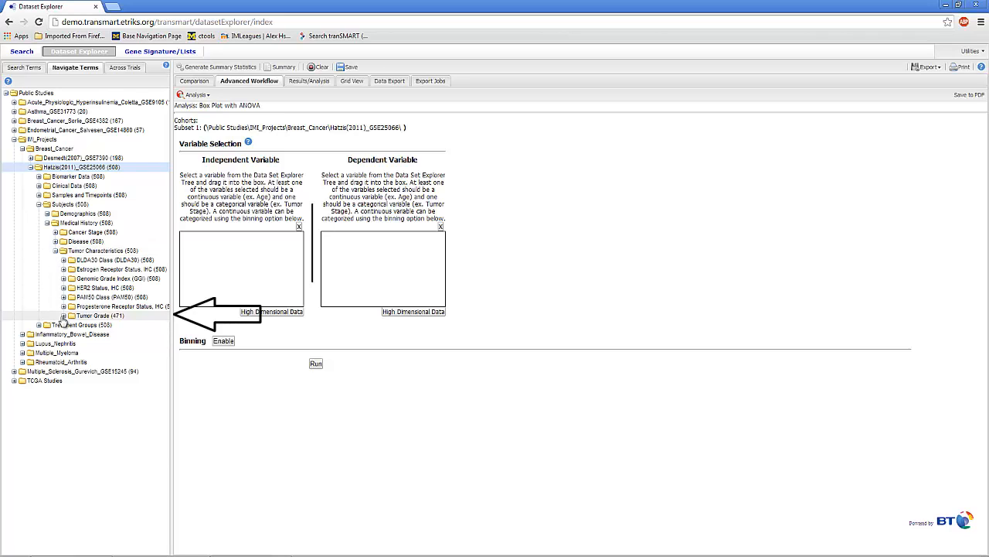
pyautogui.click(63, 315)
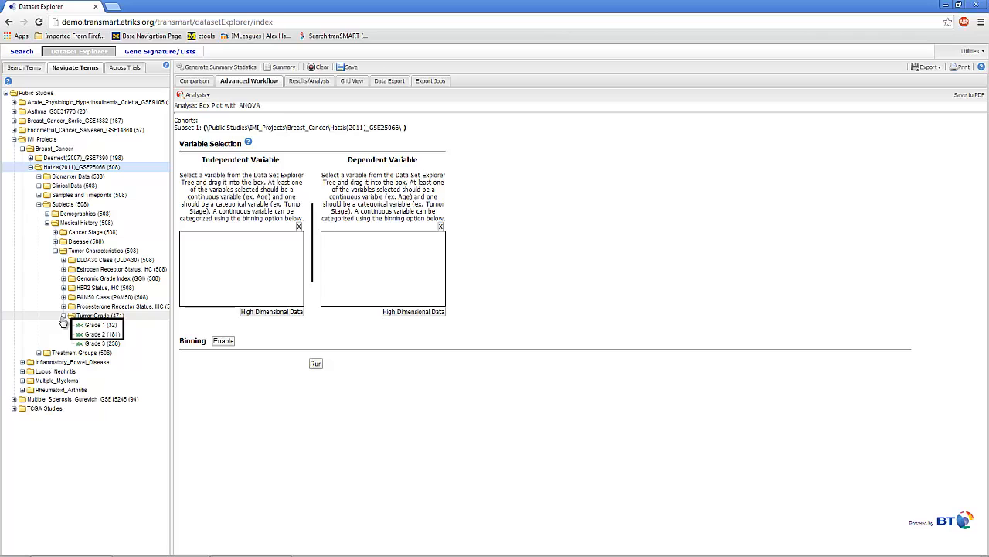
pyautogui.moveTo(72, 327)
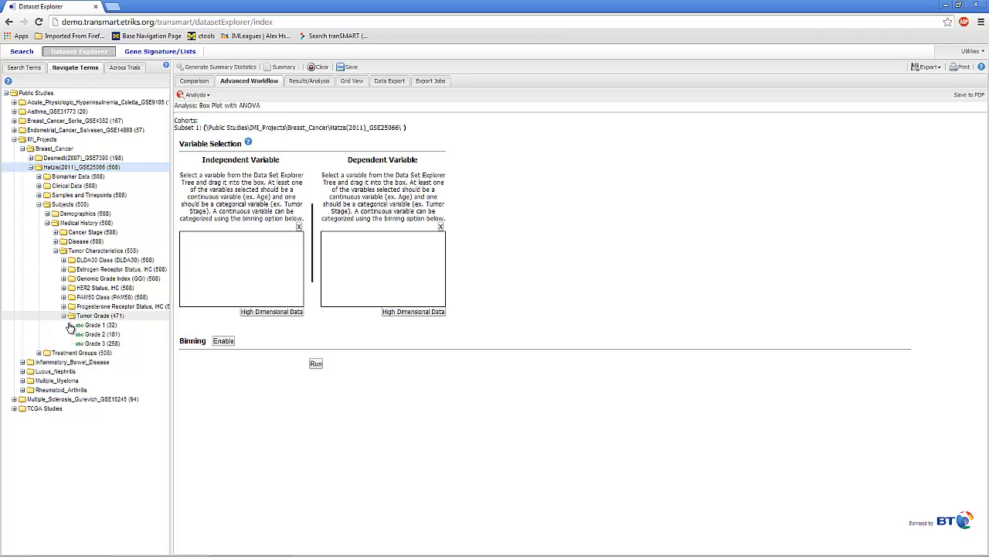
# Add Grade 1, Grade 2 and Grade 3 to the Independent Variable box
pyautogui.moveTo(95, 325); pyautogui.dragTo(241, 270)
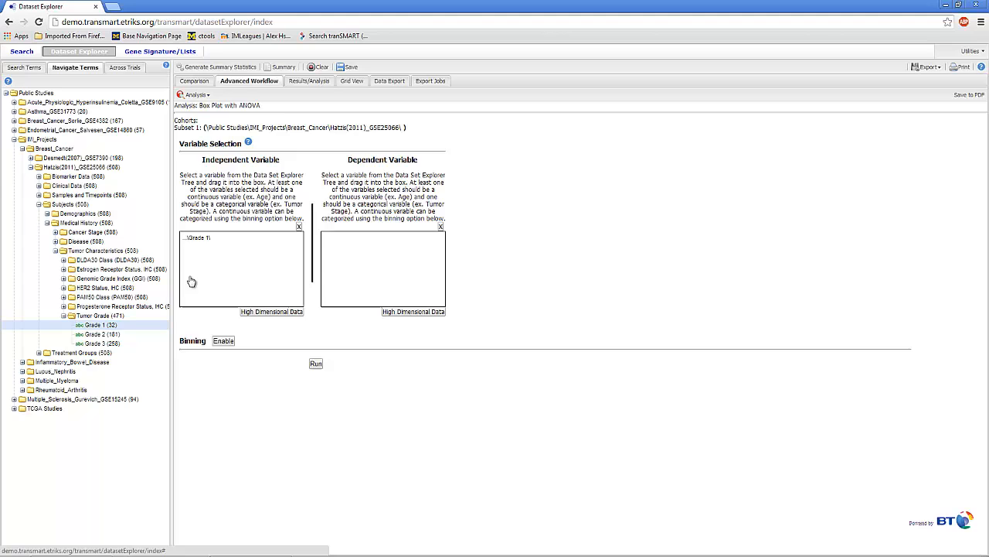
pyautogui.moveTo(97, 333); pyautogui.dragTo(240, 245)
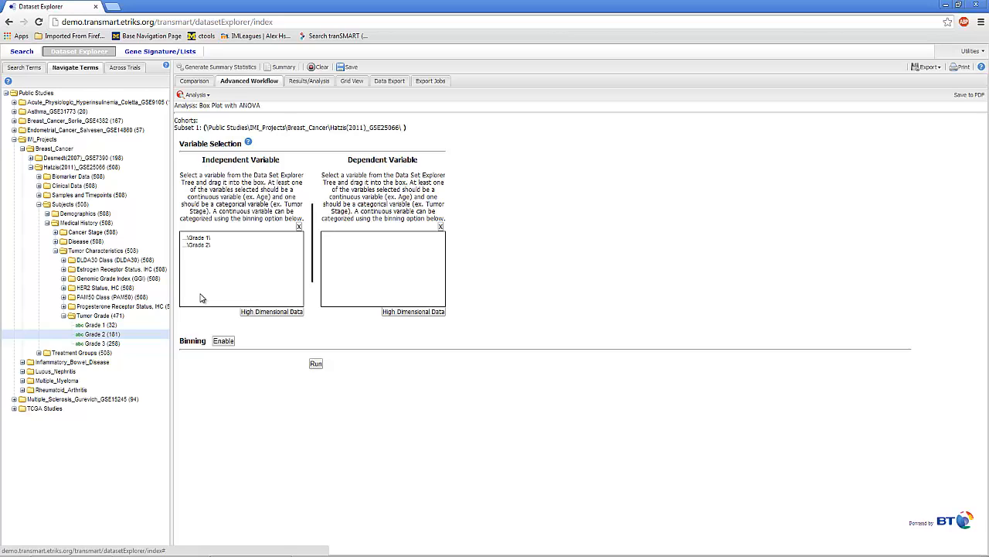
pyautogui.click(100, 315)
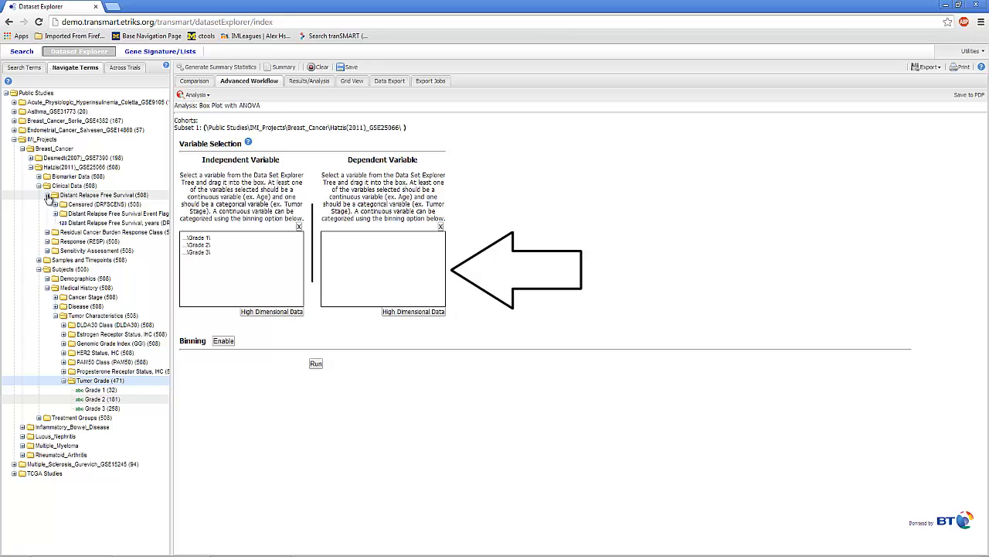
# Drag Distant Relapse Free Survival, years into the Dependent Variable box
pyautogui.moveTo(112, 223); pyautogui.dragTo(363, 255)
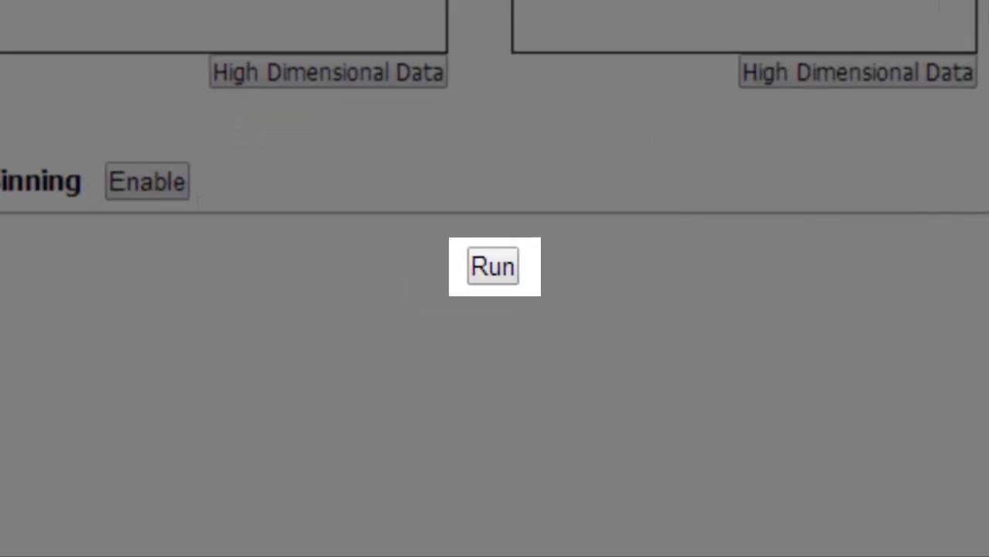
pyautogui.moveTo(507, 243)
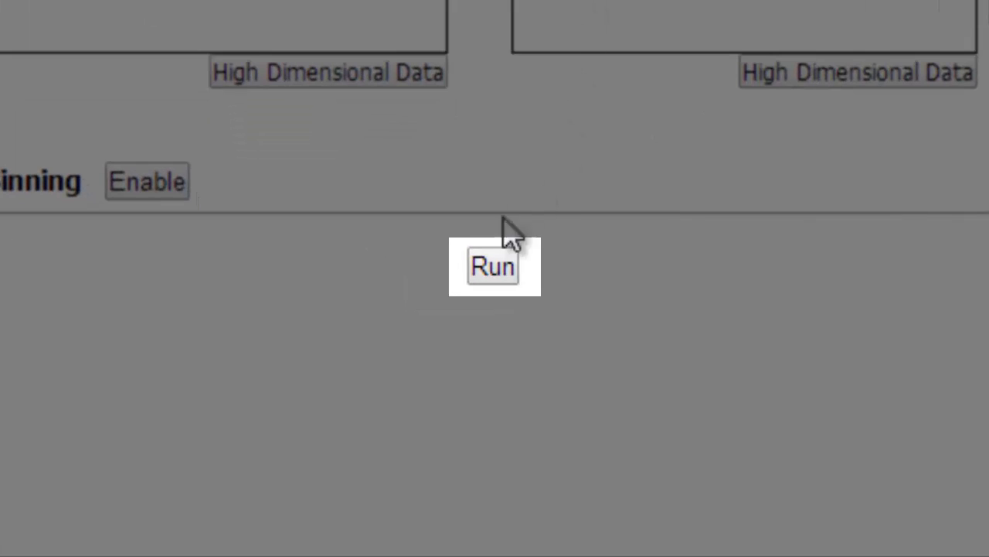
# Run the tumor-grade box plot and review the ANOVA (p=0.146) and pairwise t-test tables
pyautogui.click(493, 266)
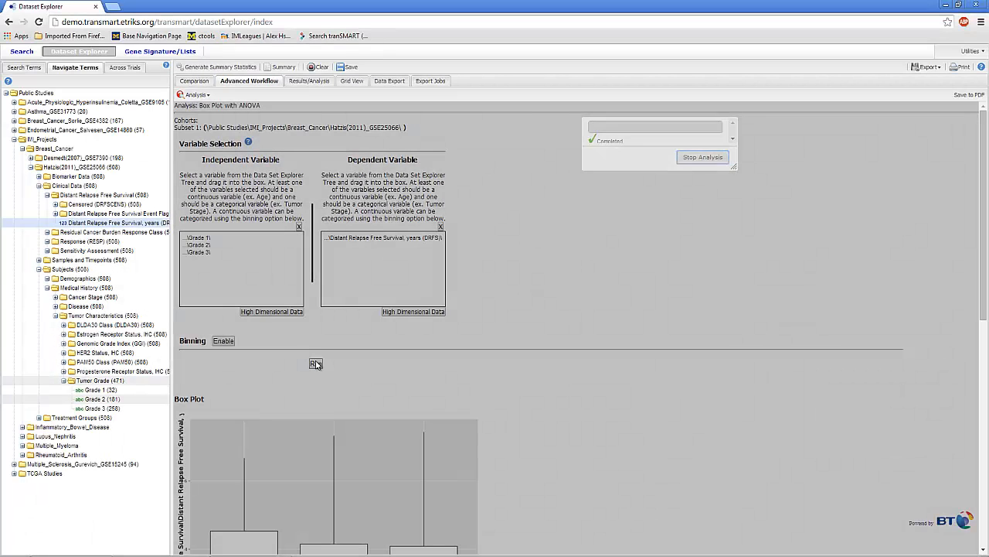
pyautogui.click(315, 364)
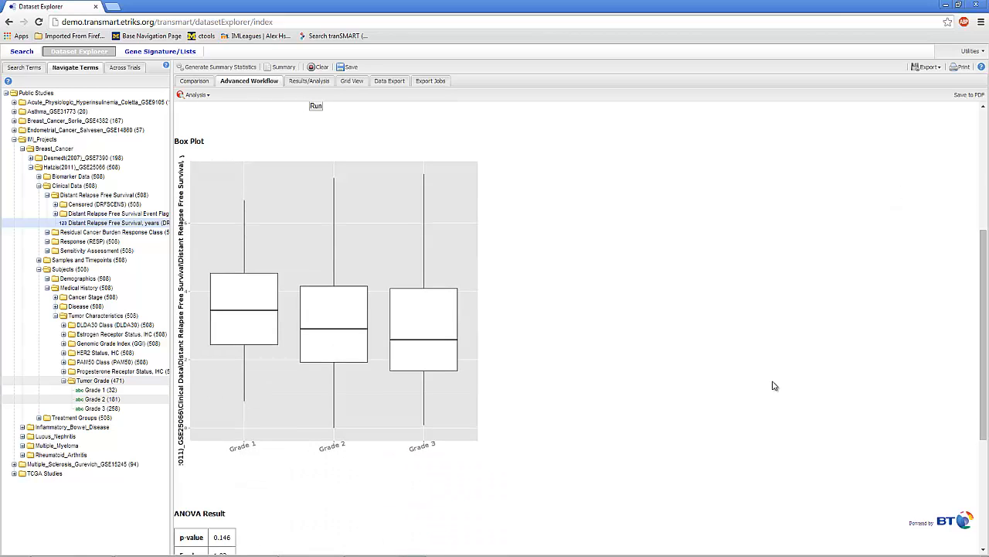
pyautogui.scroll(-3)
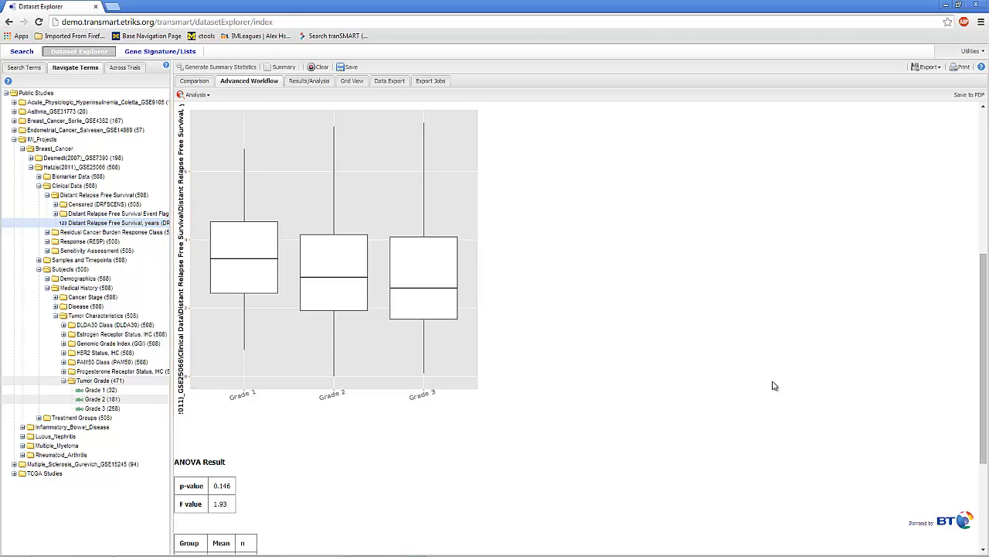
pyautogui.scroll(-3)
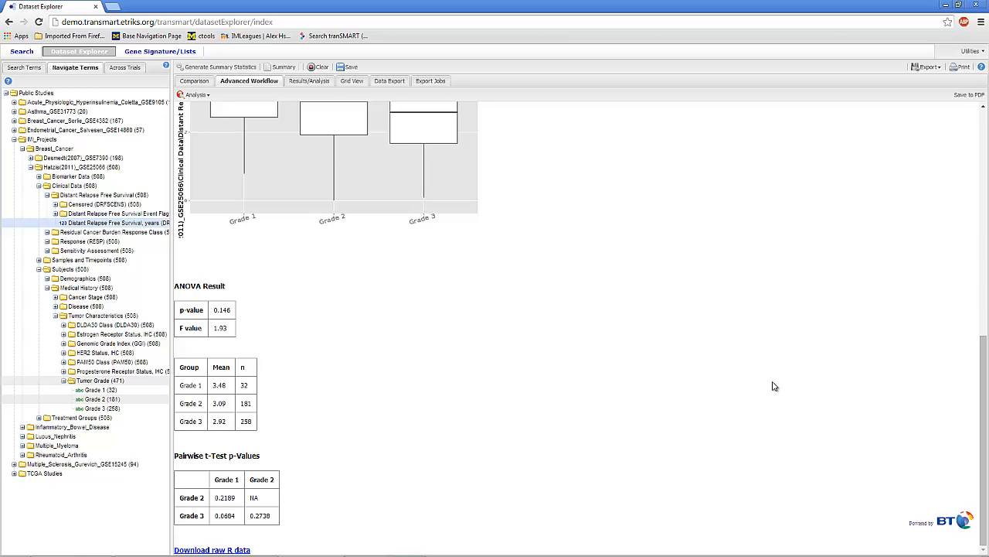
pyautogui.moveTo(940, 516)
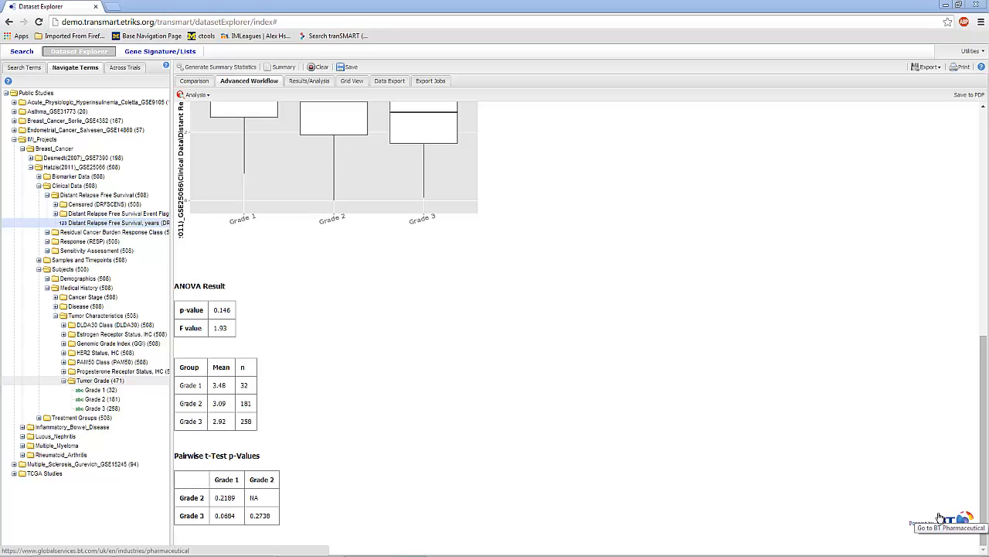
pyautogui.click(74, 120)
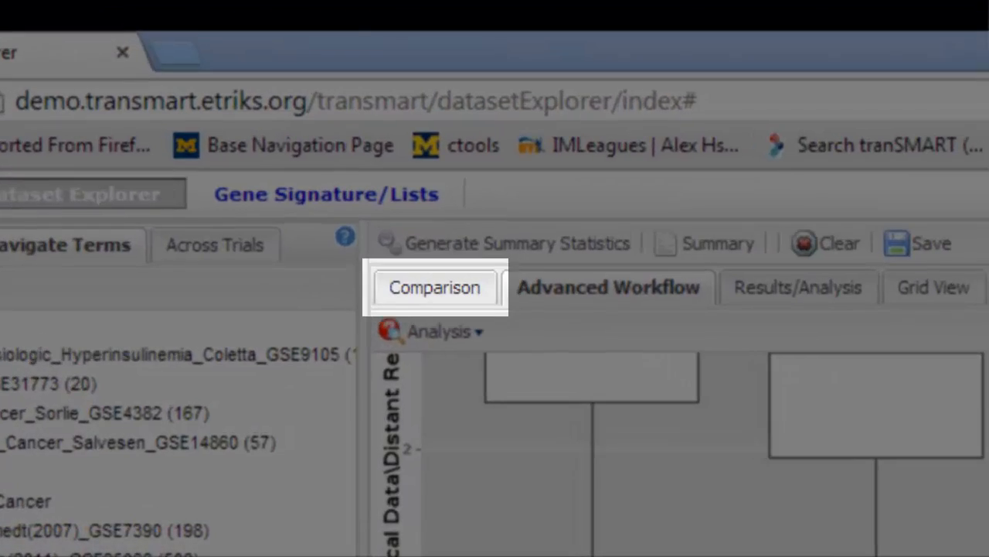
# Clear Subset 1 in Comparison and drag in Breast_Cancer_Sorlie_GSE4382
pyautogui.click(436, 287)
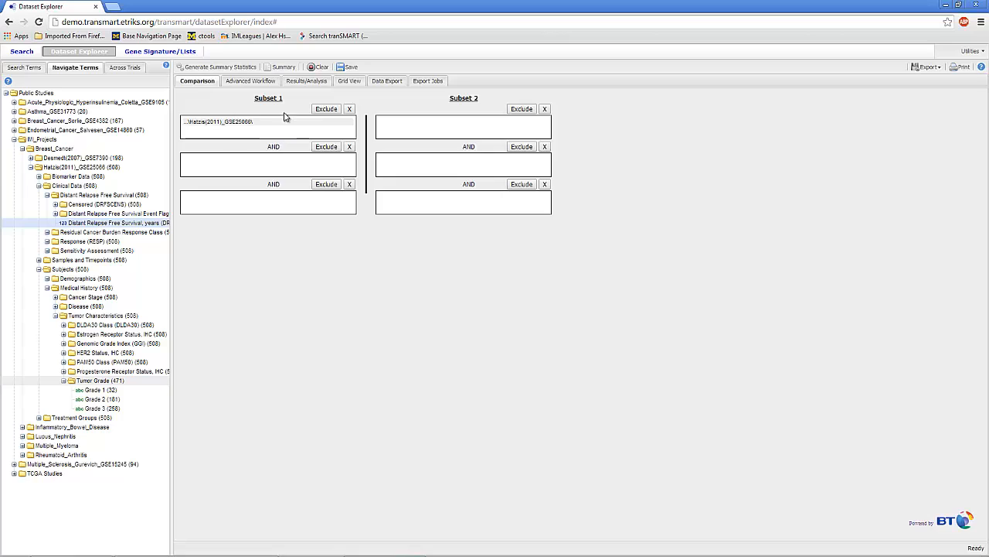
pyautogui.click(349, 108)
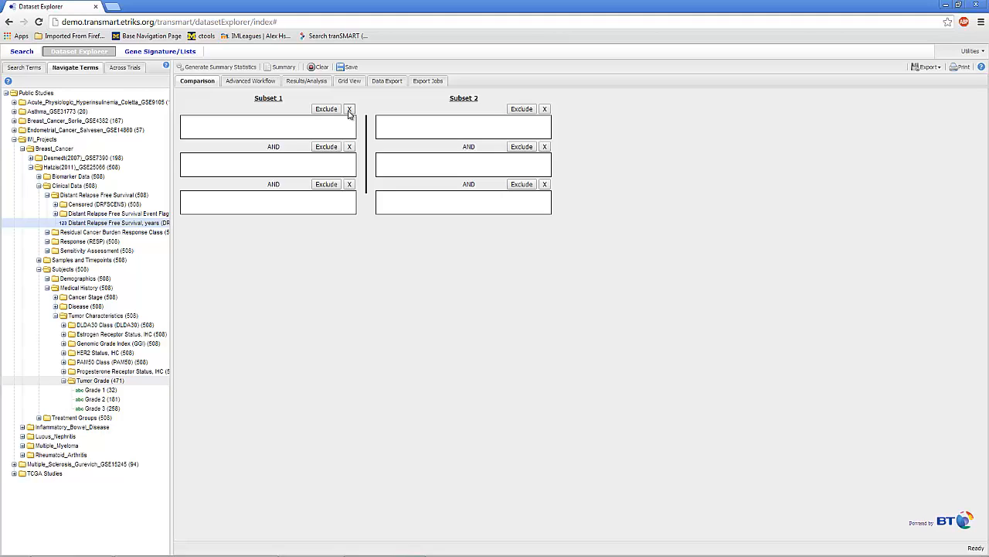
pyautogui.moveTo(88, 120)
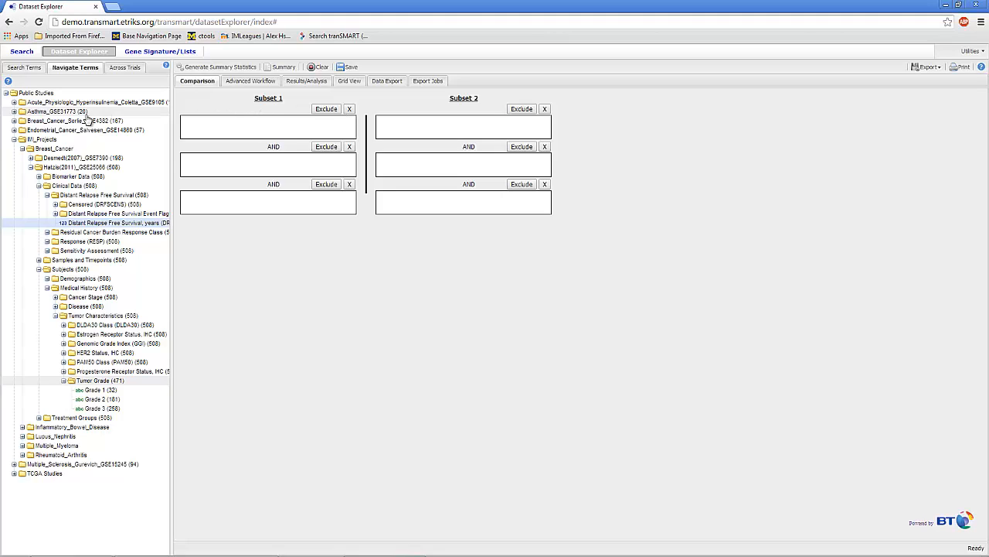
pyautogui.moveTo(73, 120); pyautogui.dragTo(290, 146)
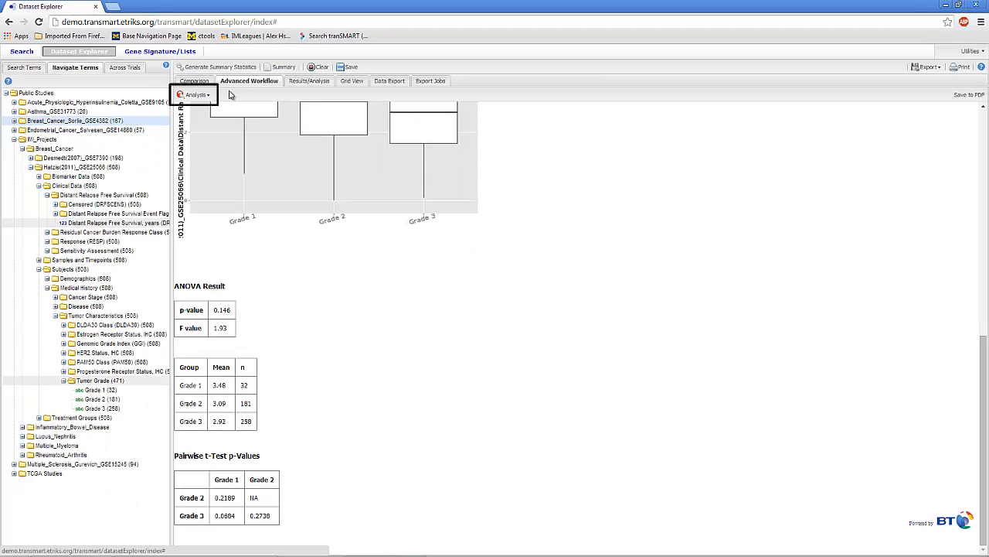
# Pick Box Plot with ANOVA and confirm discarding the previous results
pyautogui.click(195, 94)
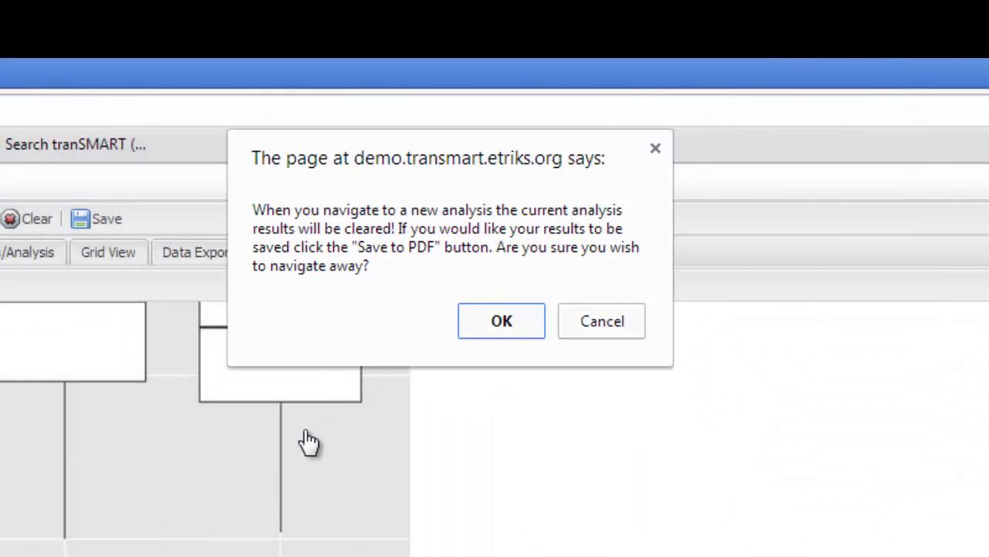
pyautogui.click(501, 321)
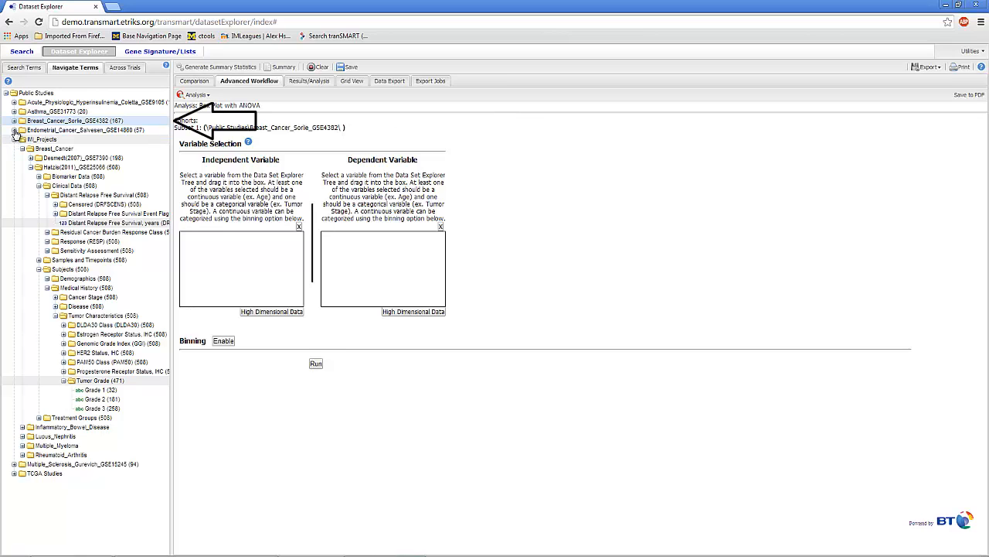
# Expand Breast_Cancer_Sorlie_GSE4382 and enable binning with 4 evenly distributed bins
pyautogui.click(14, 121)
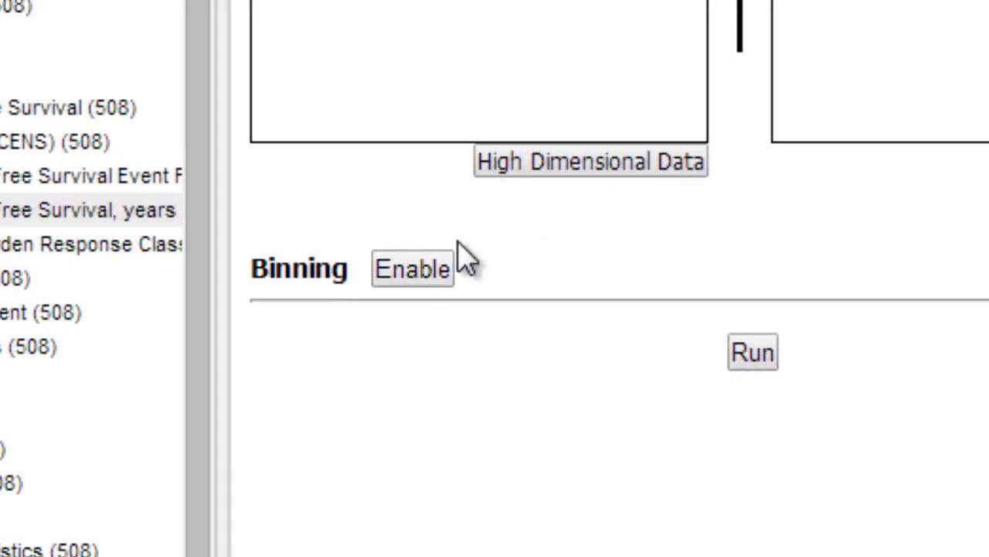
pyautogui.click(412, 268)
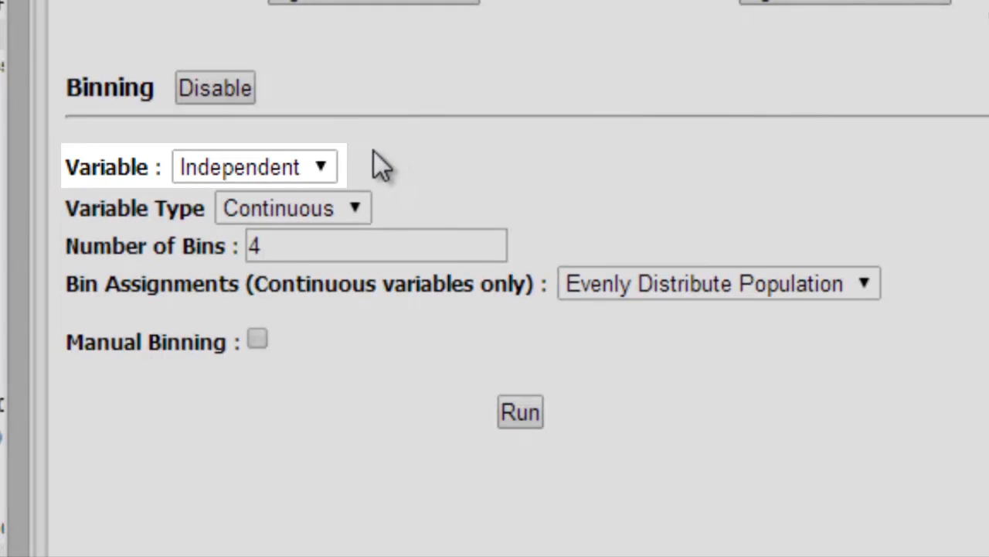
# Bin the independent variable as continuous into 4 bins, evenly distributing the population
pyautogui.click(254, 166)
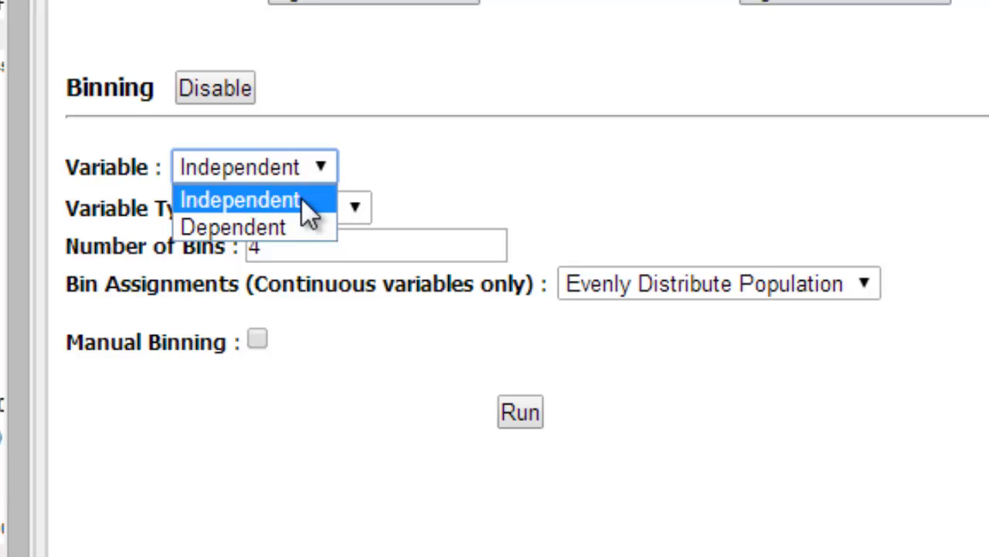
pyautogui.click(241, 199)
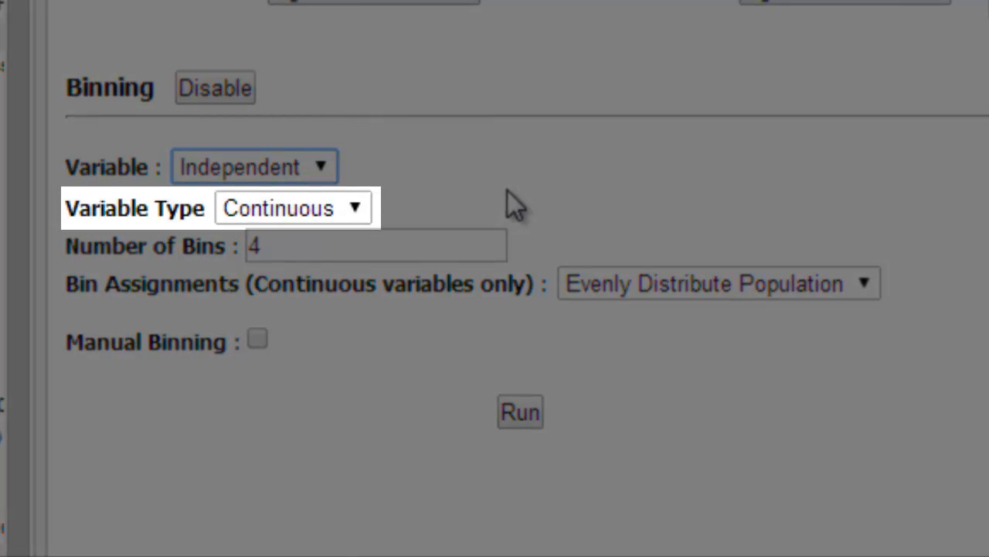
pyautogui.moveTo(479, 212)
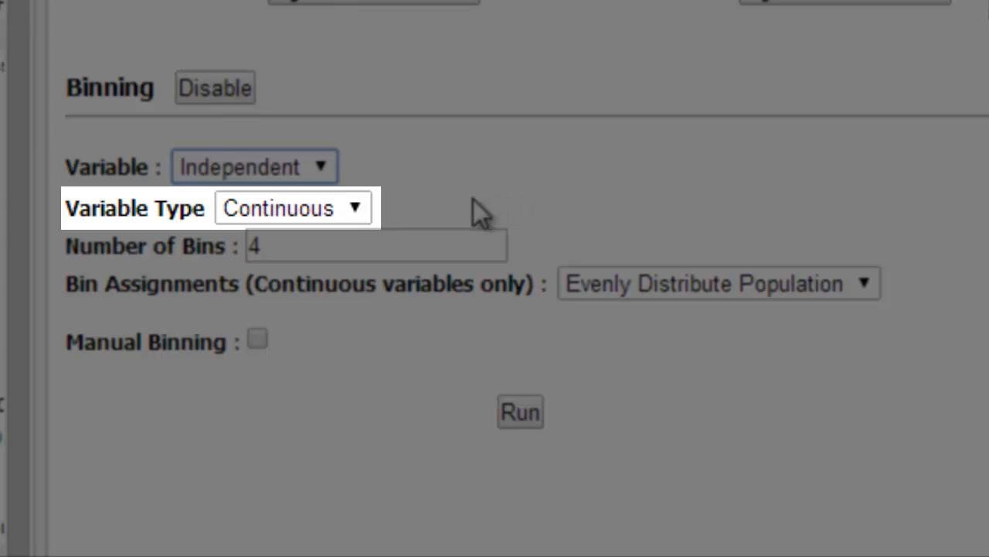
pyautogui.click(292, 207)
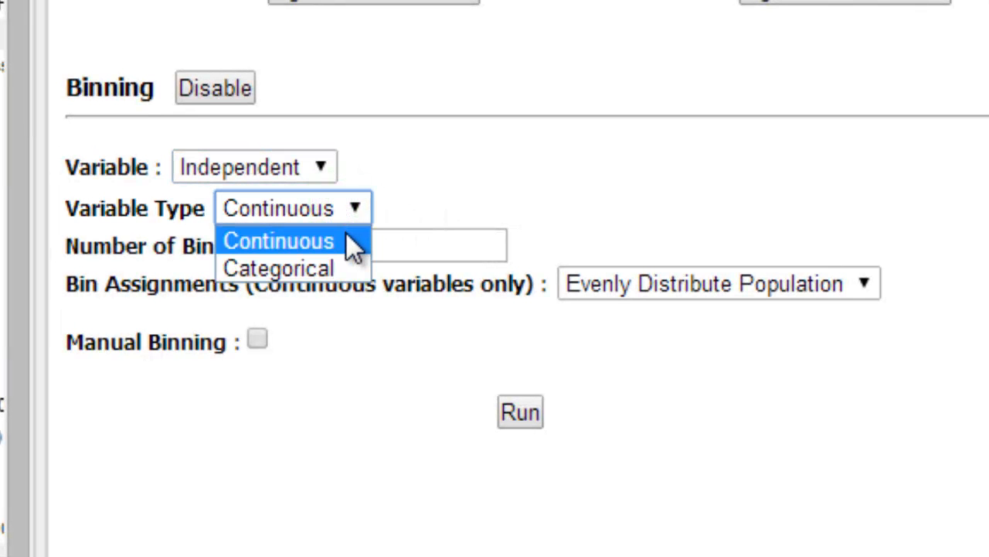
pyautogui.click(279, 240)
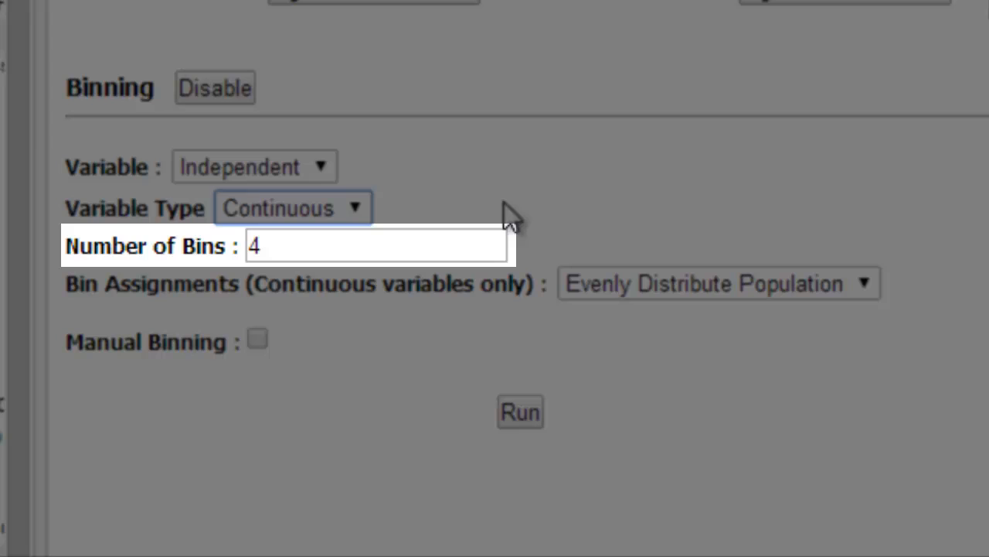
pyautogui.click(375, 246)
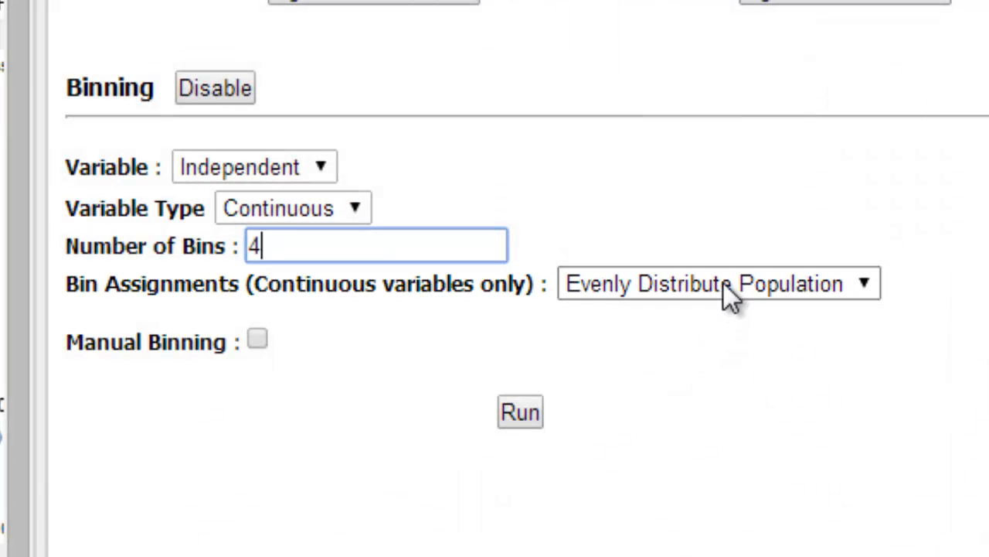
pyautogui.click(718, 283)
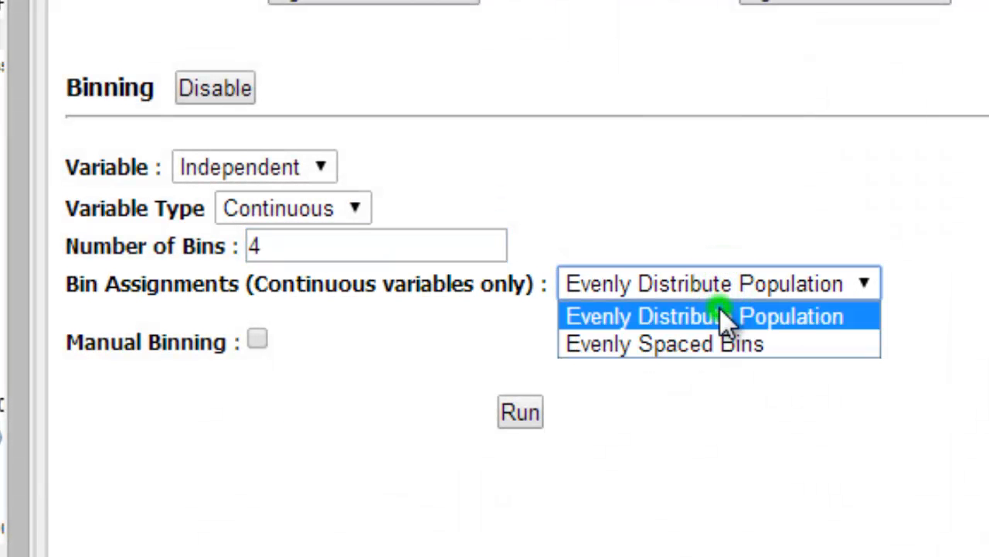
pyautogui.click(704, 316)
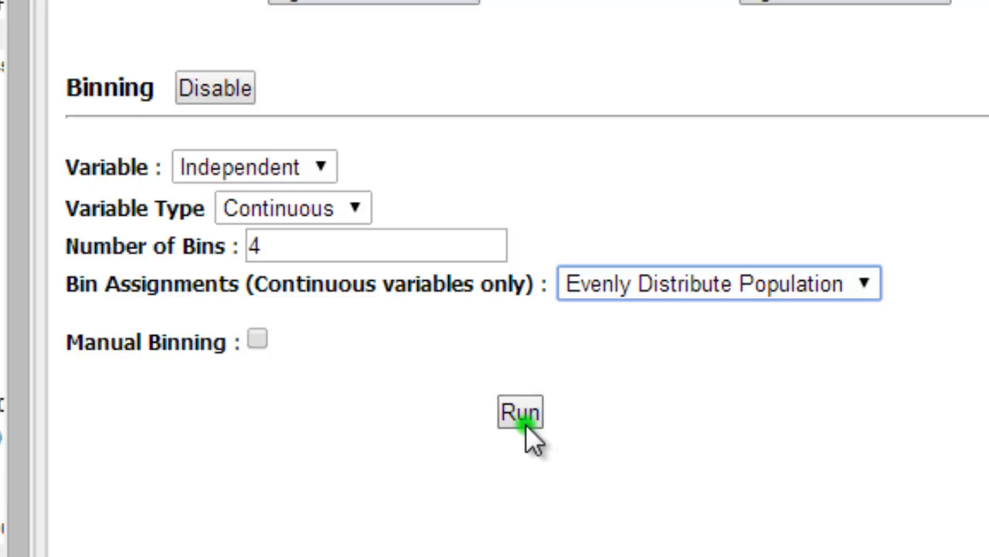
# Run the analysis and view box plots of survival time by binned age, with ANOVA (p=0.54)
pyautogui.click(519, 412)
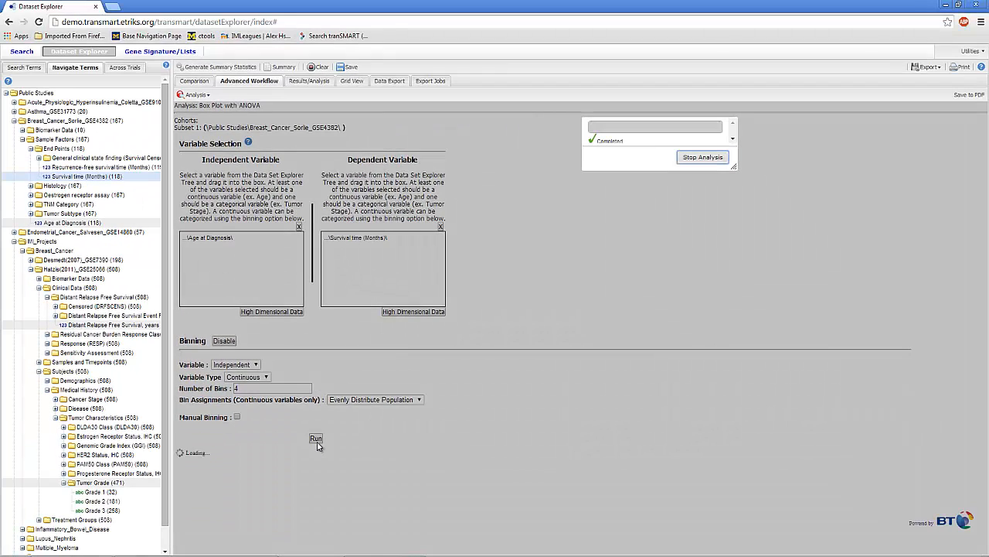
pyautogui.click(316, 439)
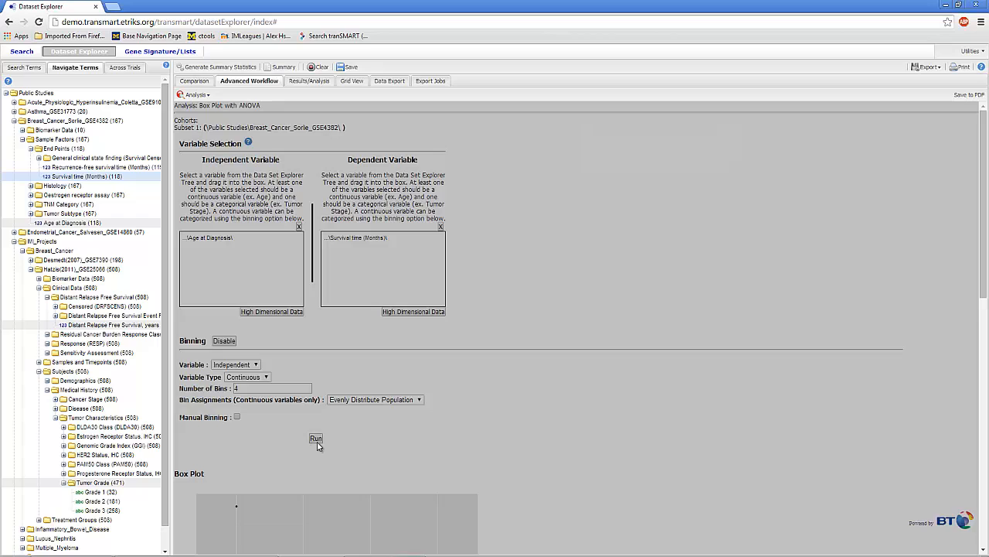
pyautogui.click(316, 438)
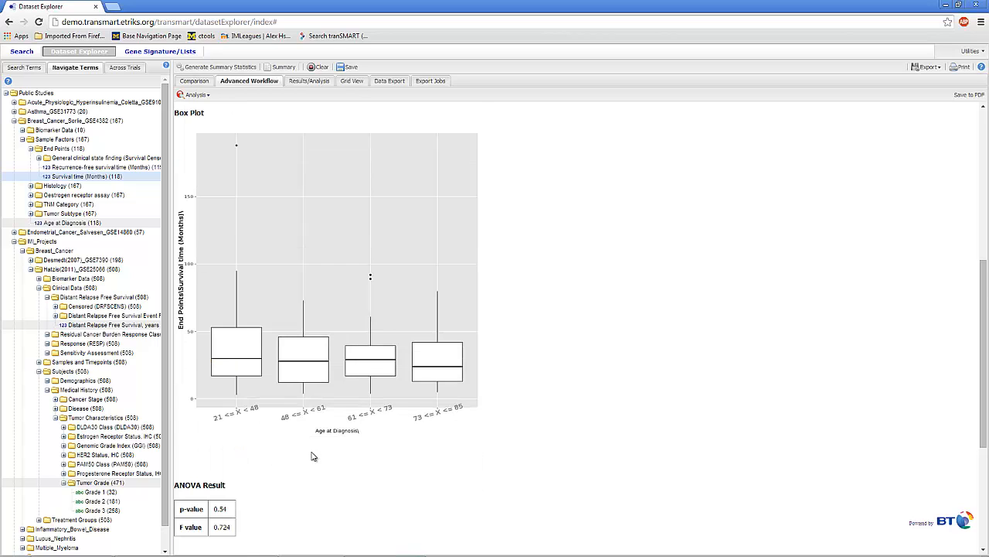
pyautogui.scroll(-3)
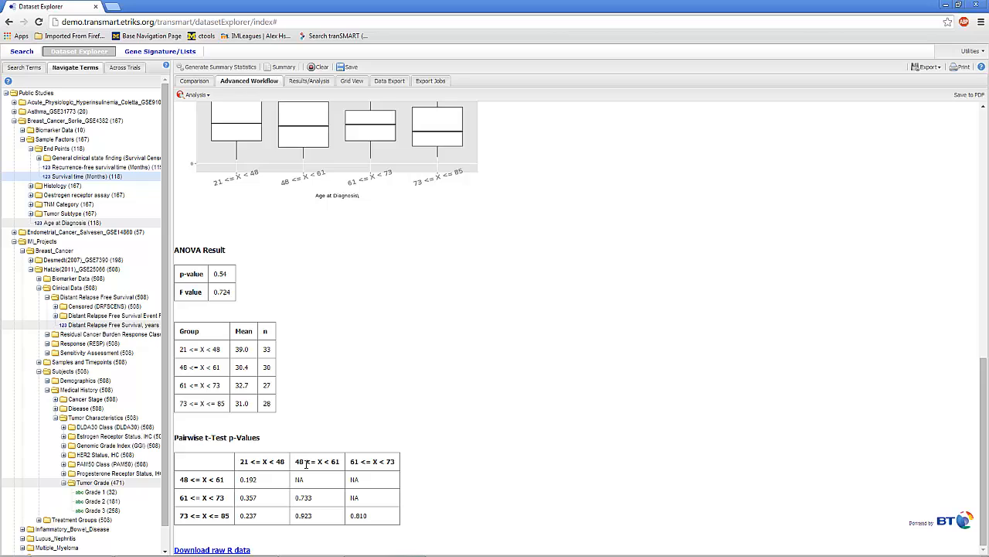